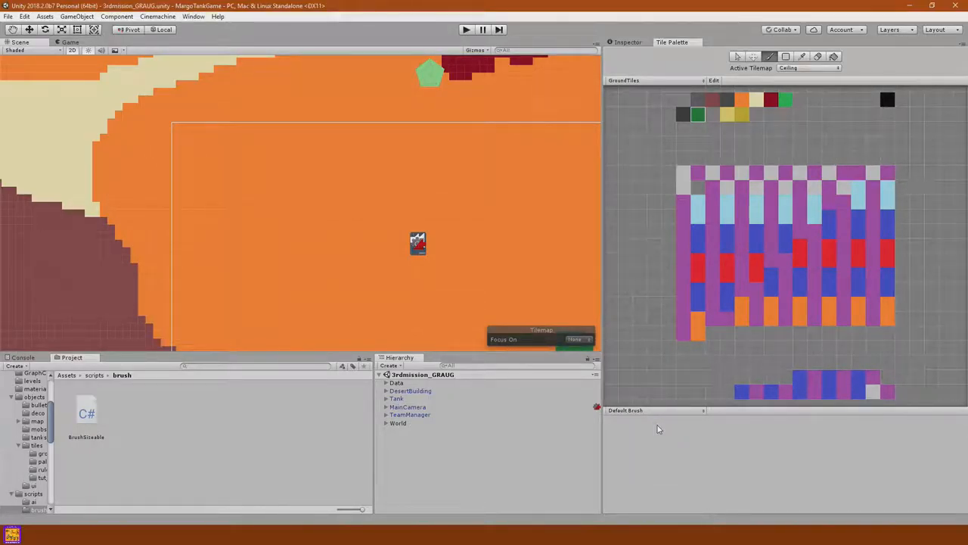
mouse_move(400, 191)
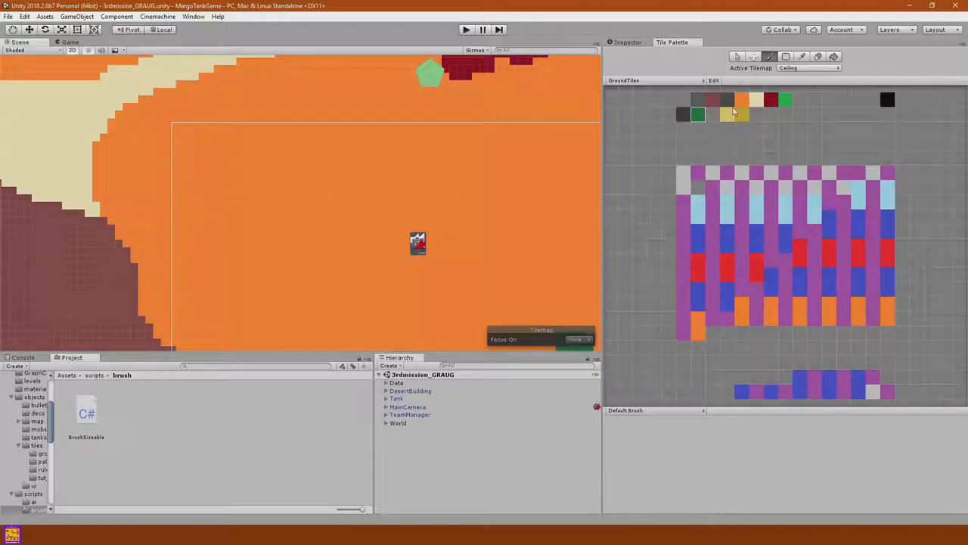
- Review the Tile Palette brush list and keep Default Brush selected
left_click(653, 410)
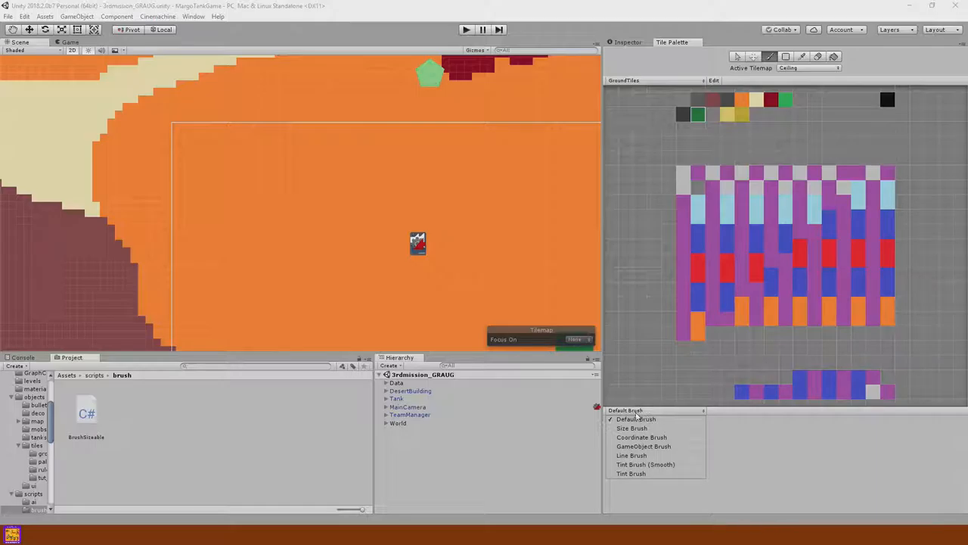
left_click(636, 417)
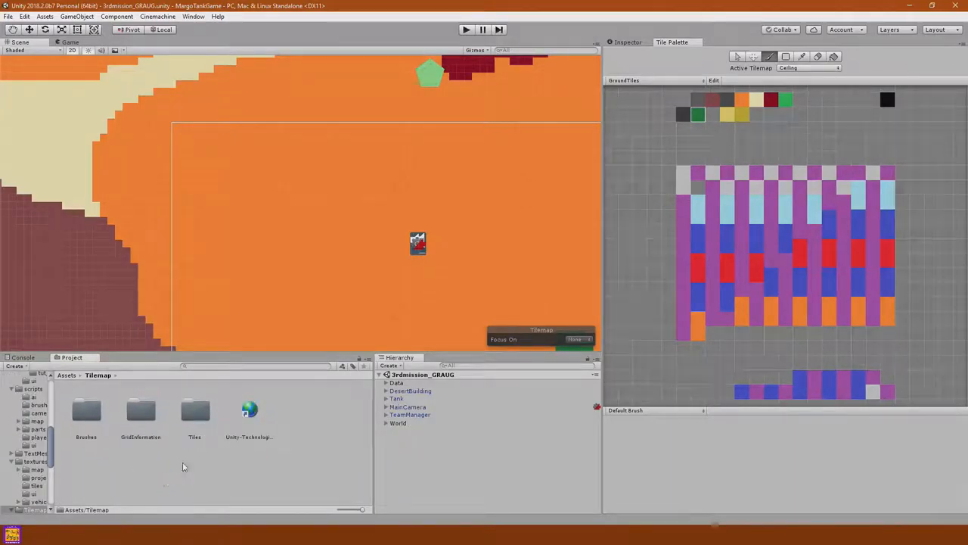
- Switch to Line Brush and draw two straight lines of dark wall tiles on the map
left_click(250, 416)
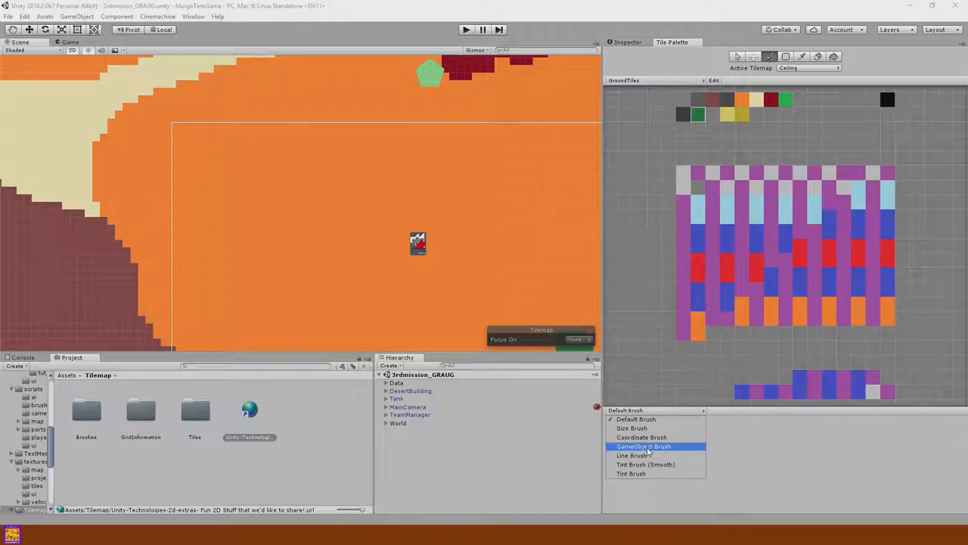
mouse_move(646, 464)
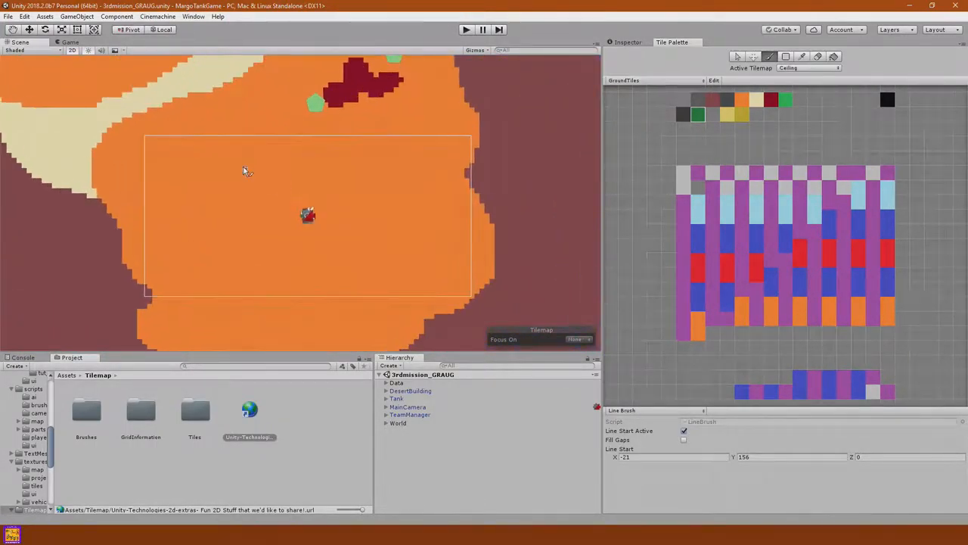
left_click_drag(242, 173, 361, 290)
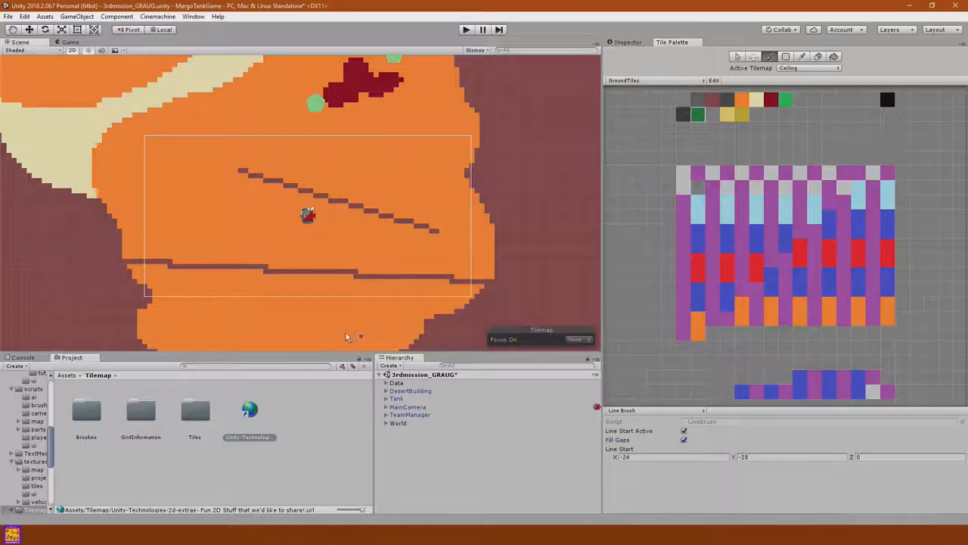
mouse_move(286, 333)
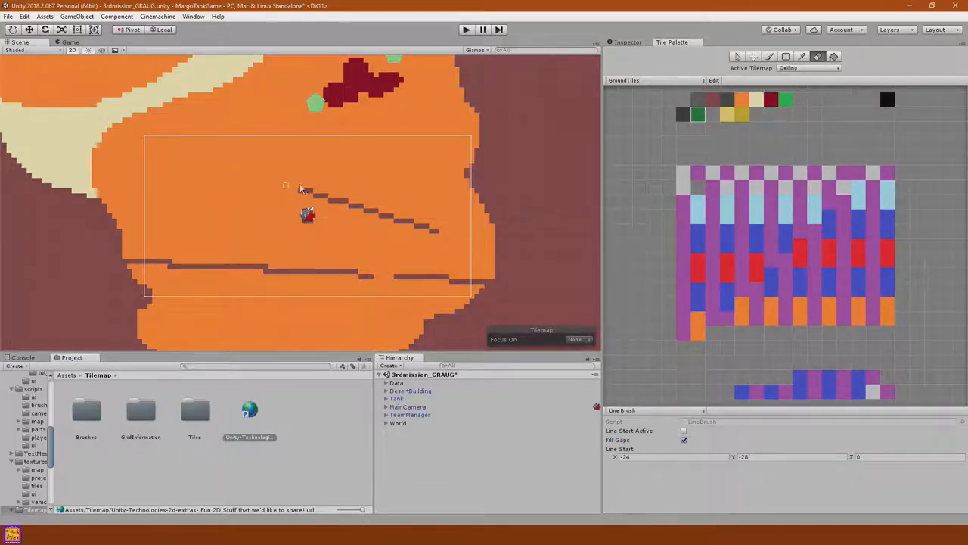
left_click_drag(284, 188, 378, 220)
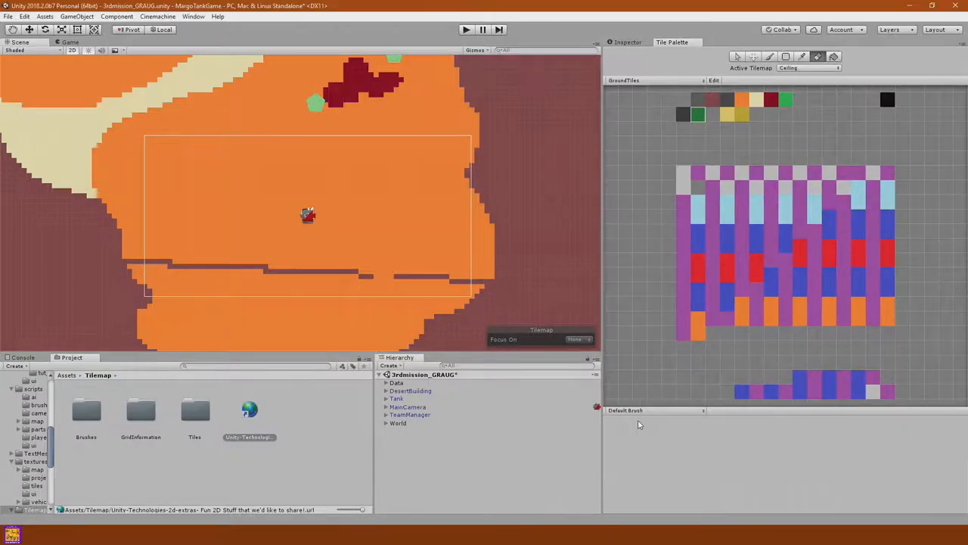
- Paint dark tiles with Default Brush into a plus shape above the tank
left_click(711, 99)
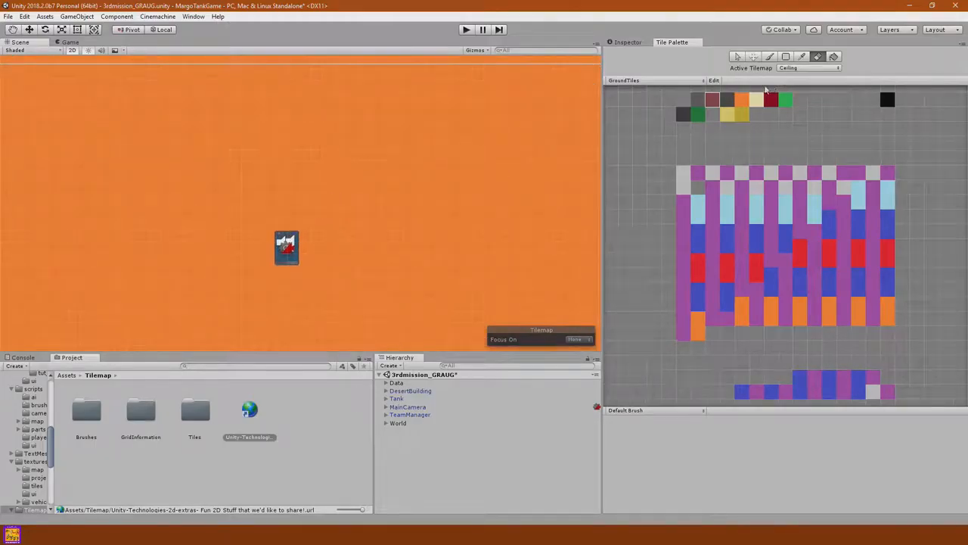
left_click_drag(371, 134, 412, 135)
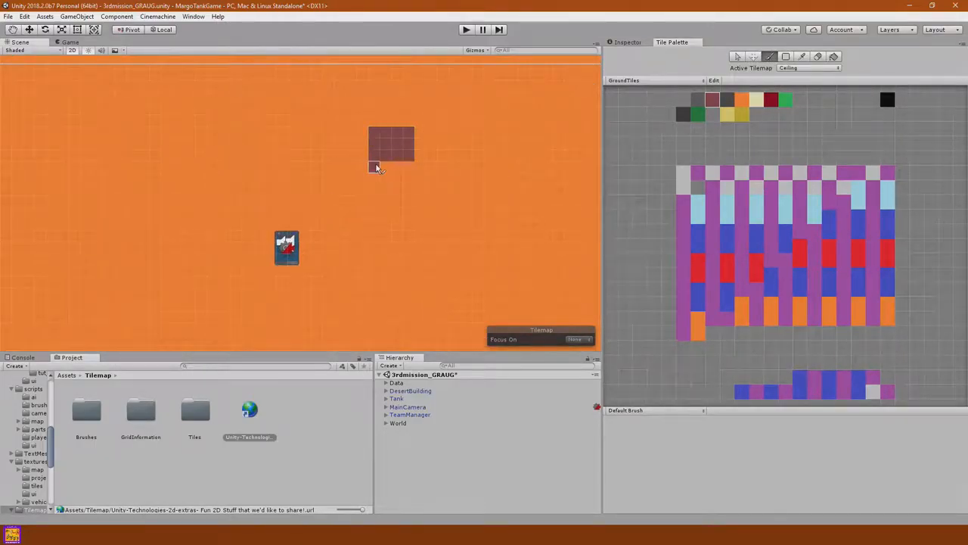
left_click(379, 167)
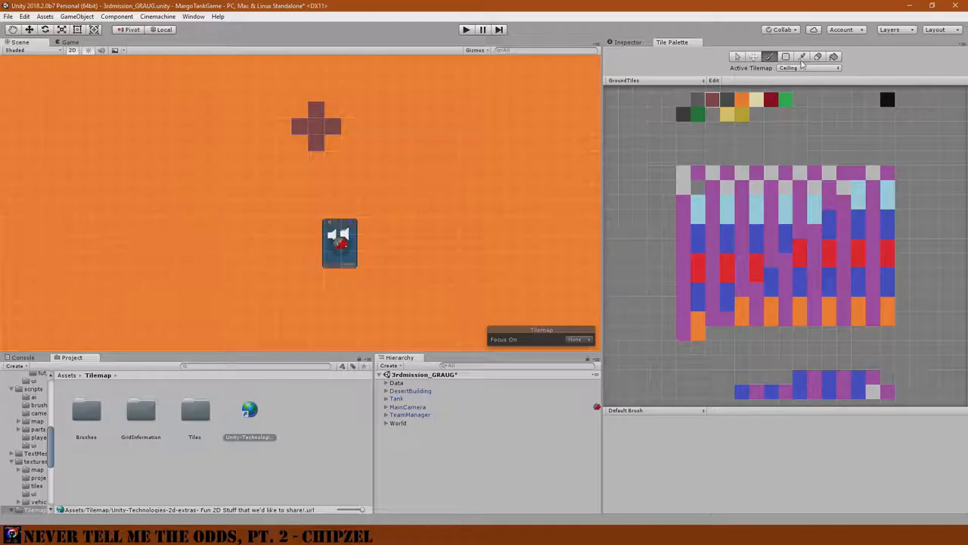
left_click(310, 133)
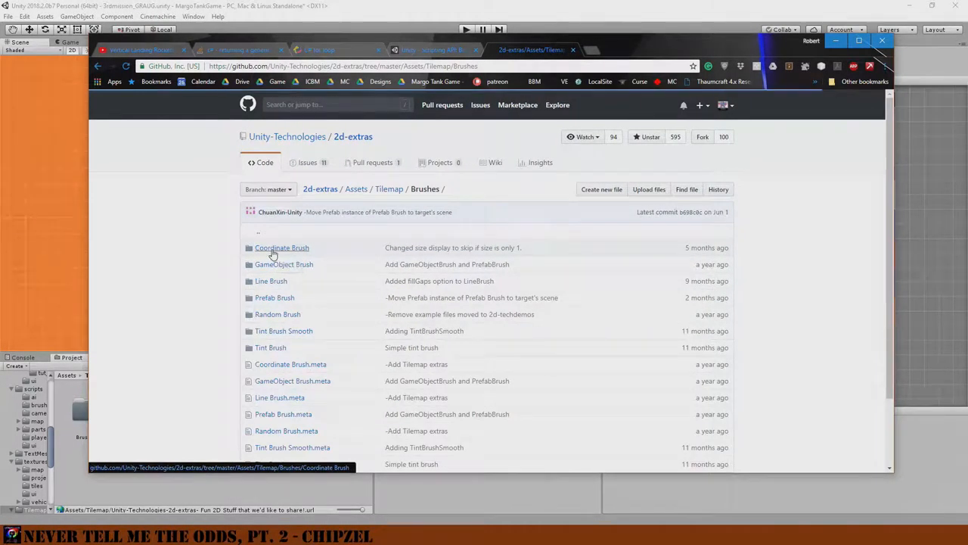
- Navigate Coordinate Brush > Scripts > Editor to CoordinateBrush.cs and read through it
left_click(281, 249)
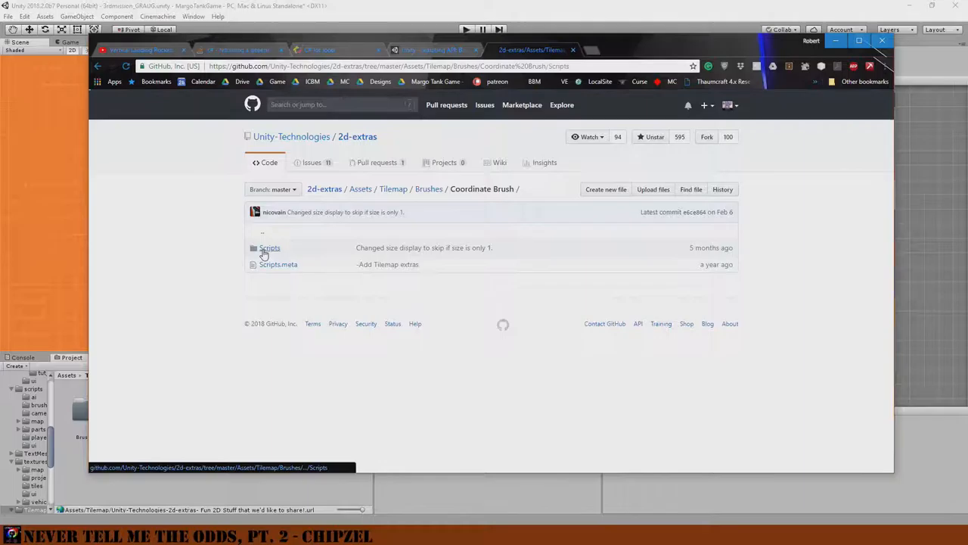
left_click(270, 248)
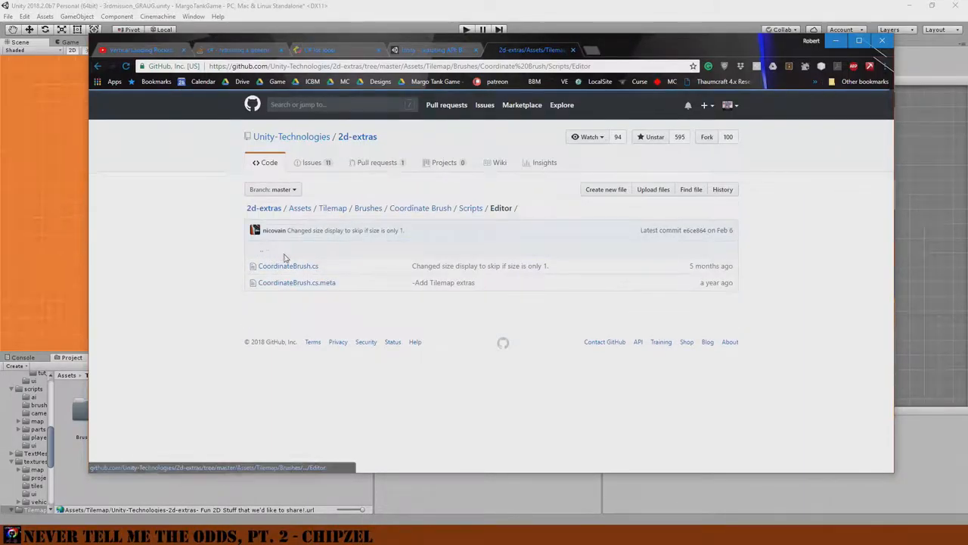
left_click(288, 267)
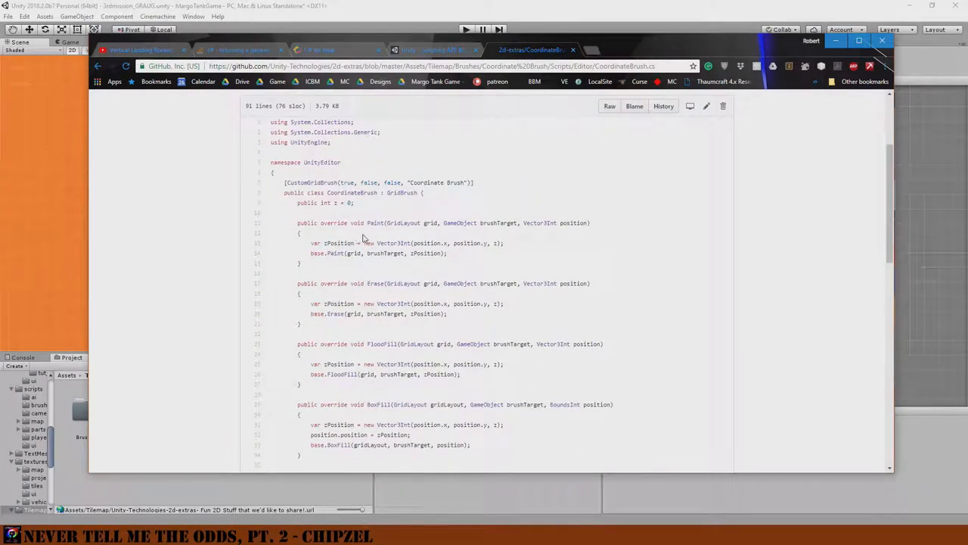
scroll("down", 3)
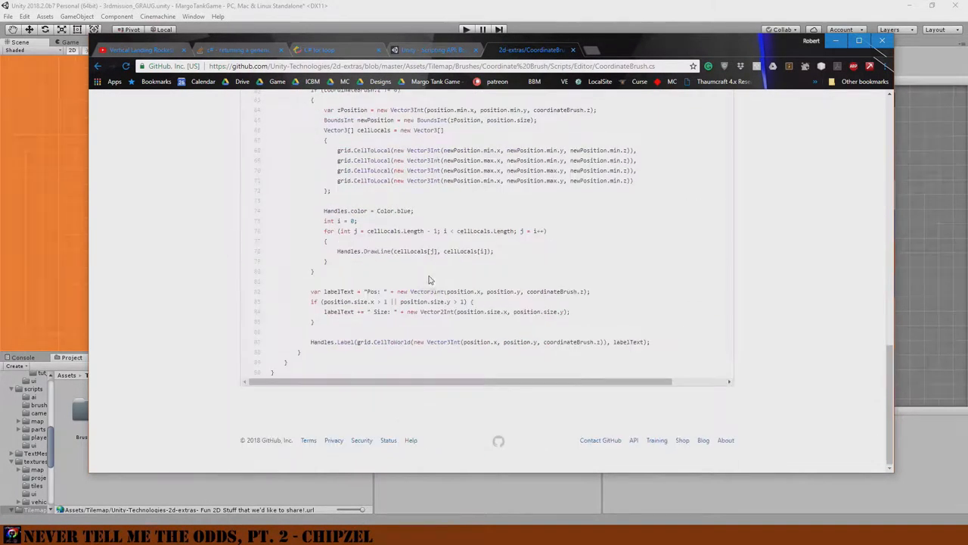
scroll("up", 3)
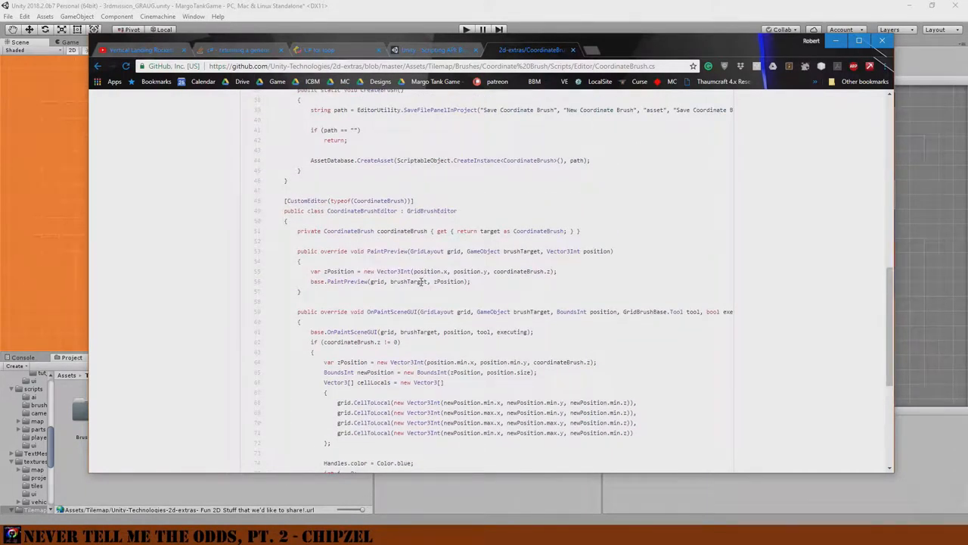
mouse_move(409, 281)
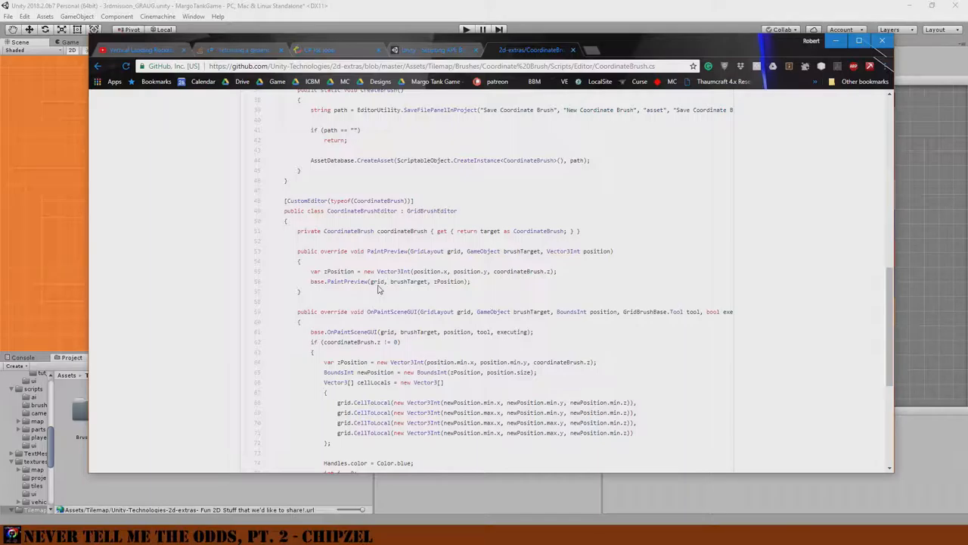
mouse_move(490, 343)
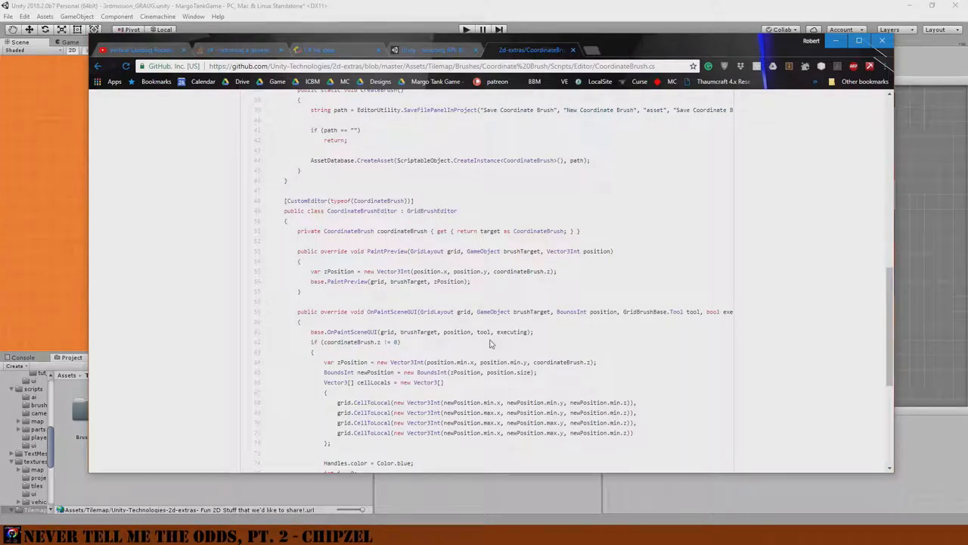
mouse_move(536, 333)
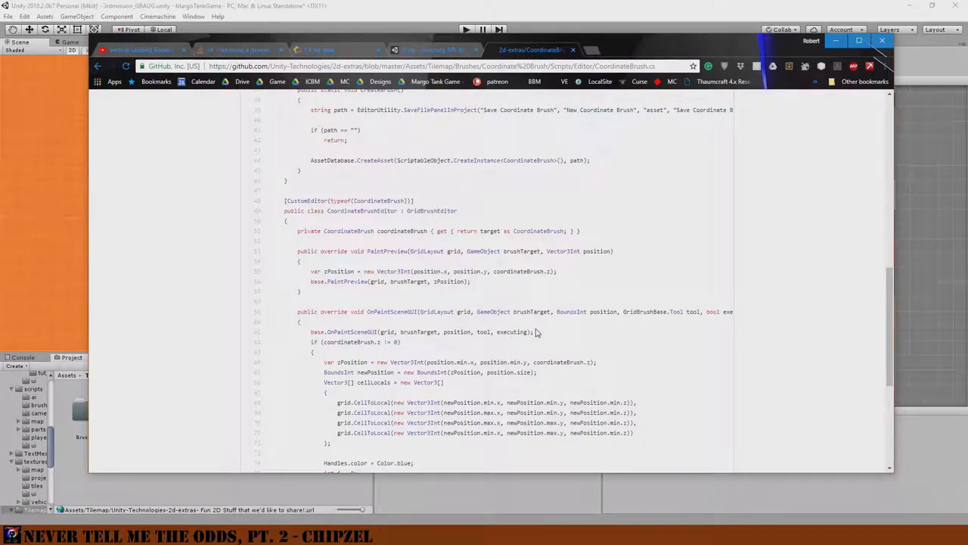
scroll("down", 3)
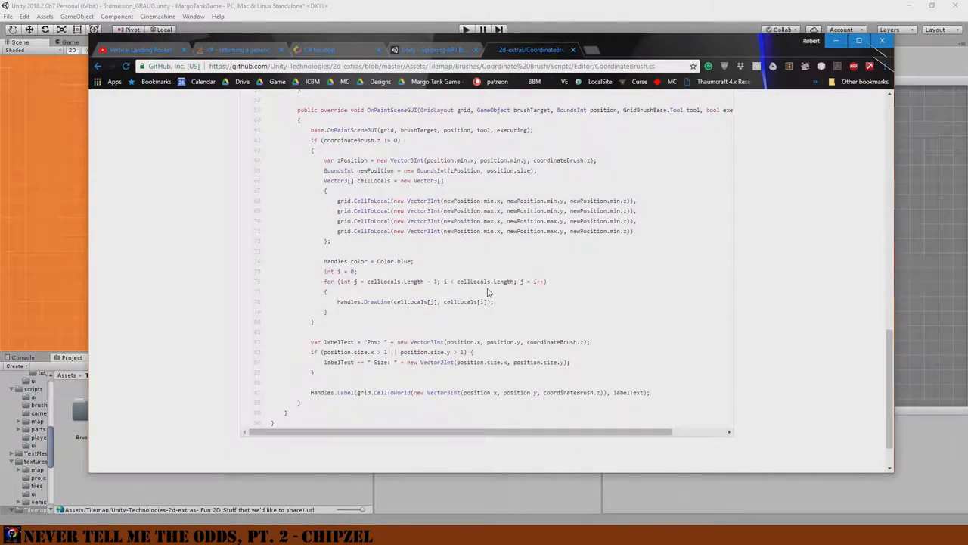
left_click(97, 66)
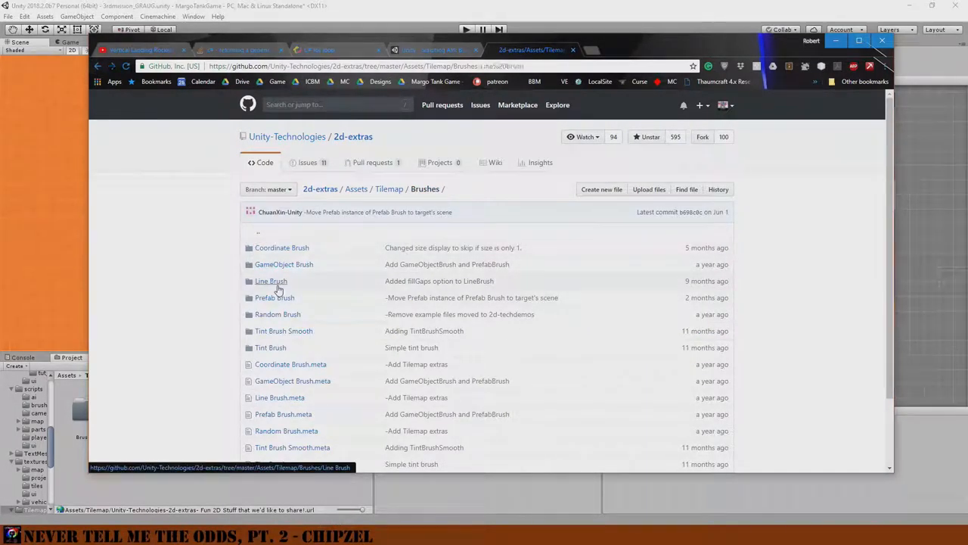
left_click(271, 280)
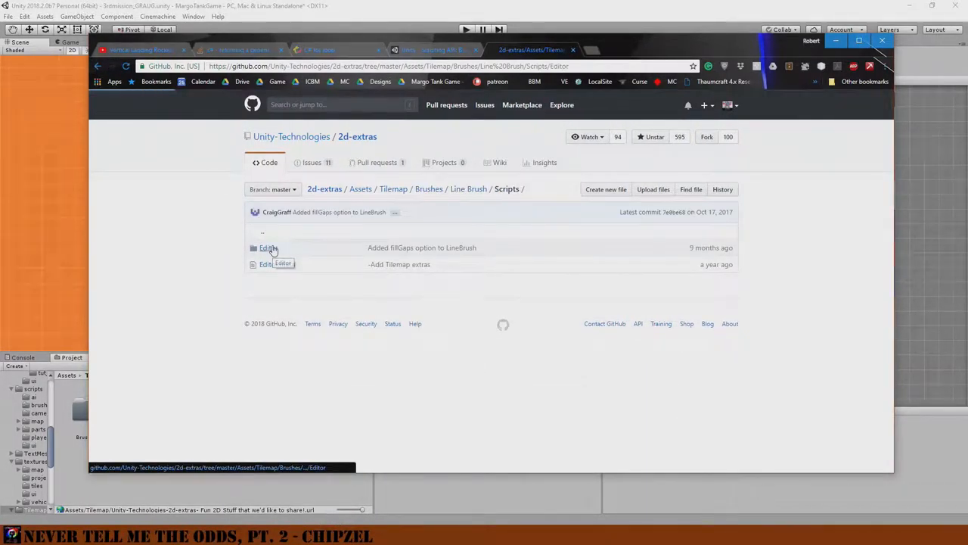
left_click(267, 263)
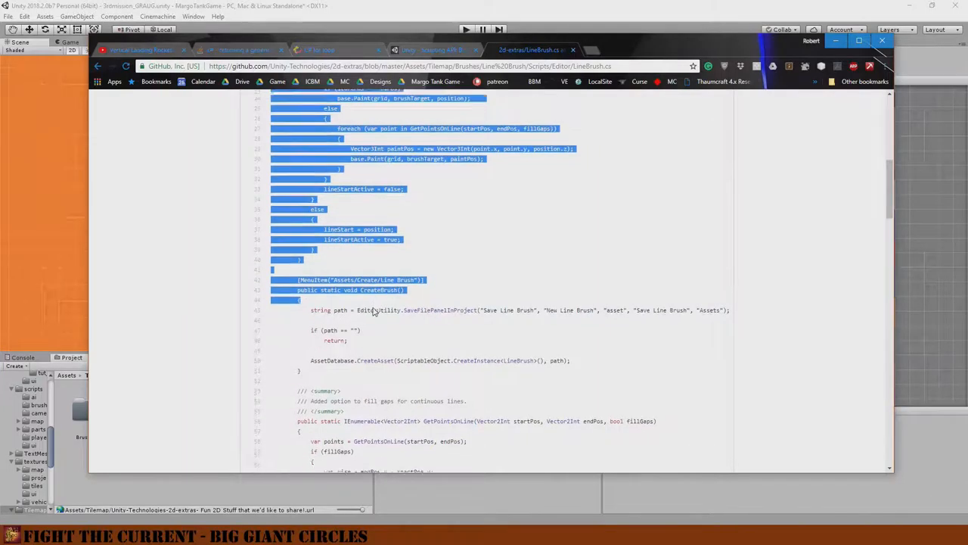
scroll("down", 3)
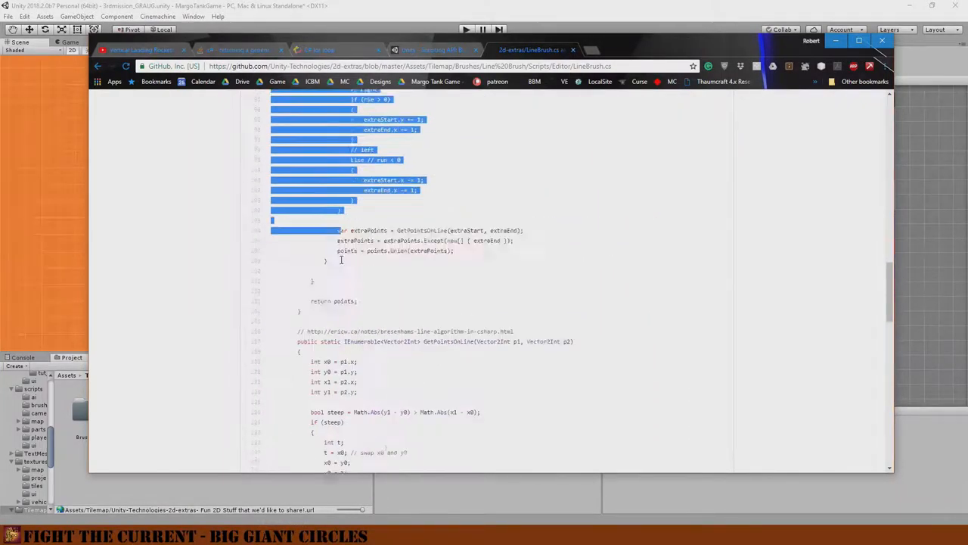
scroll("down", 3)
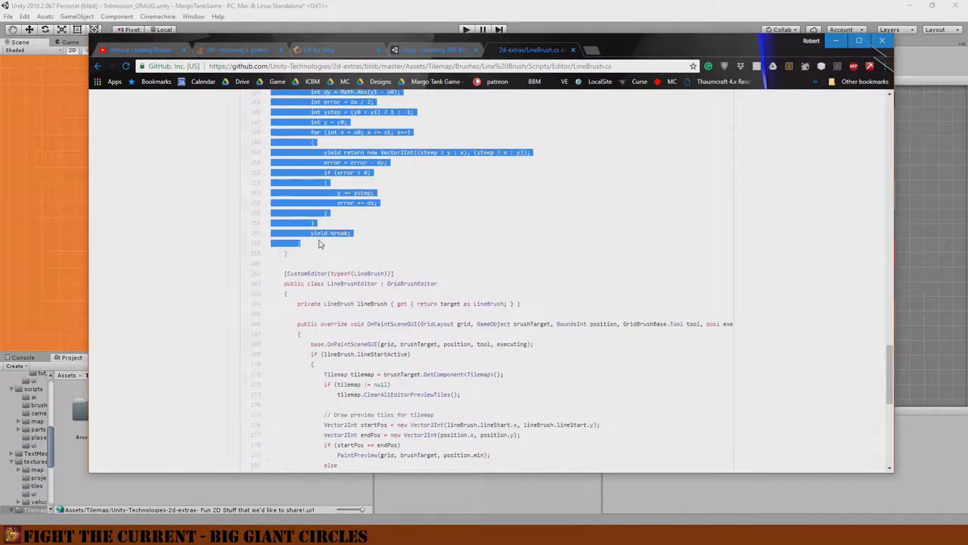
scroll("up", 3)
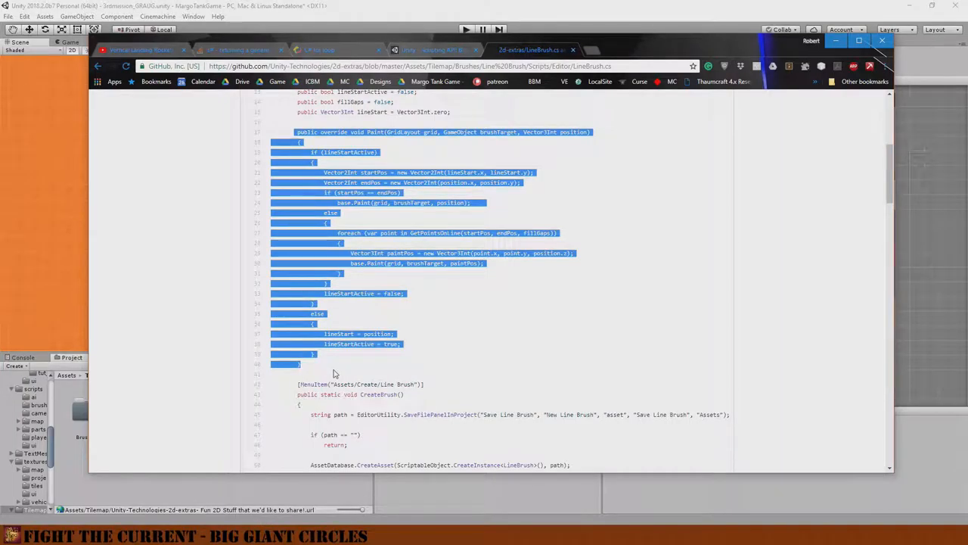
scroll("down", 3)
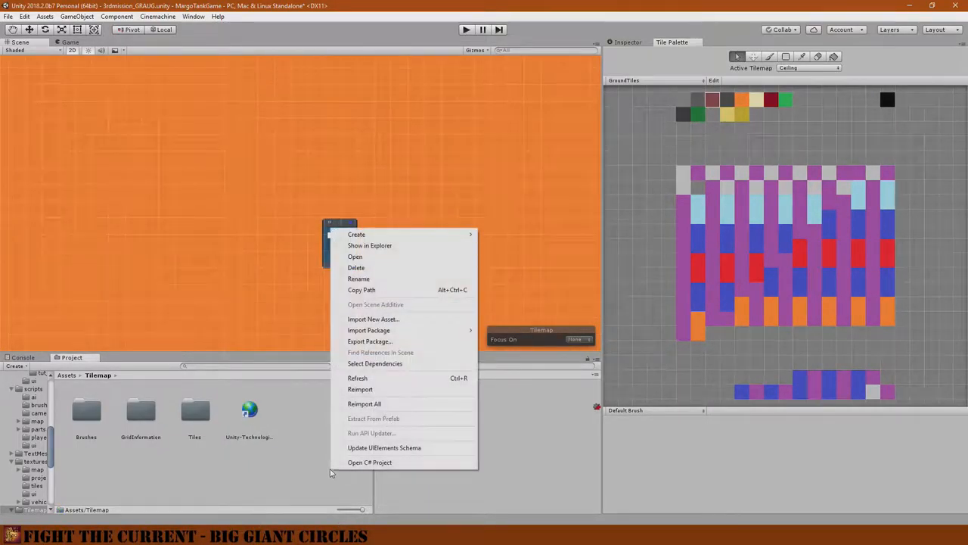
left_click(357, 233)
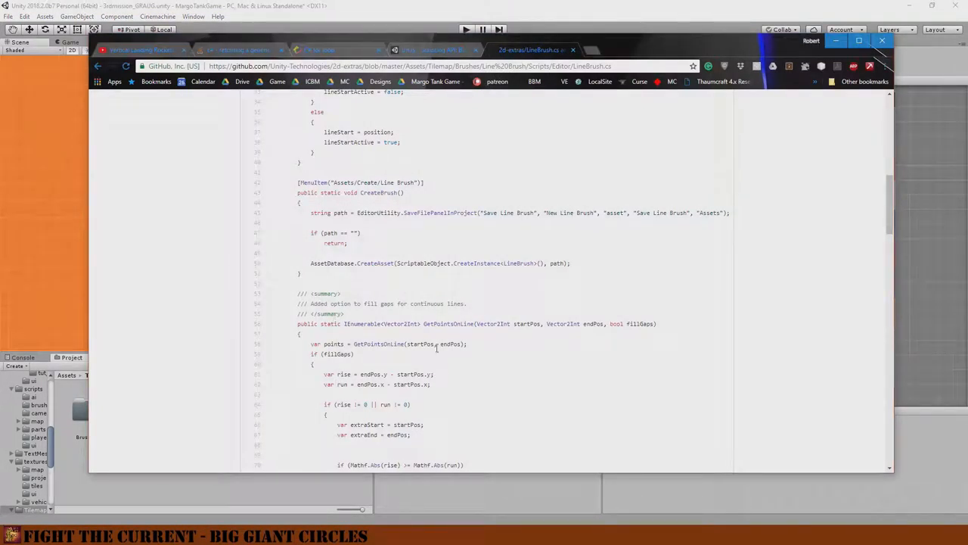
scroll("down", 3)
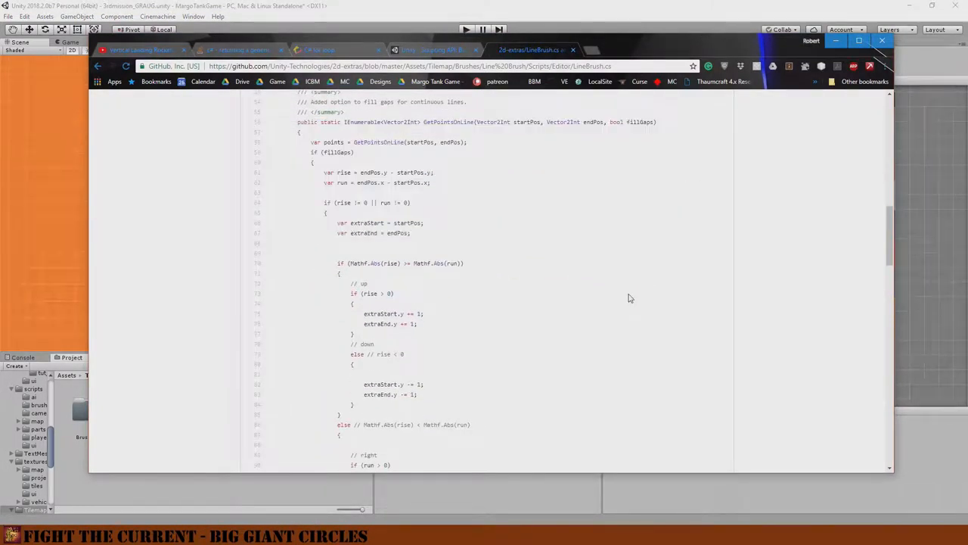
scroll("down", 3)
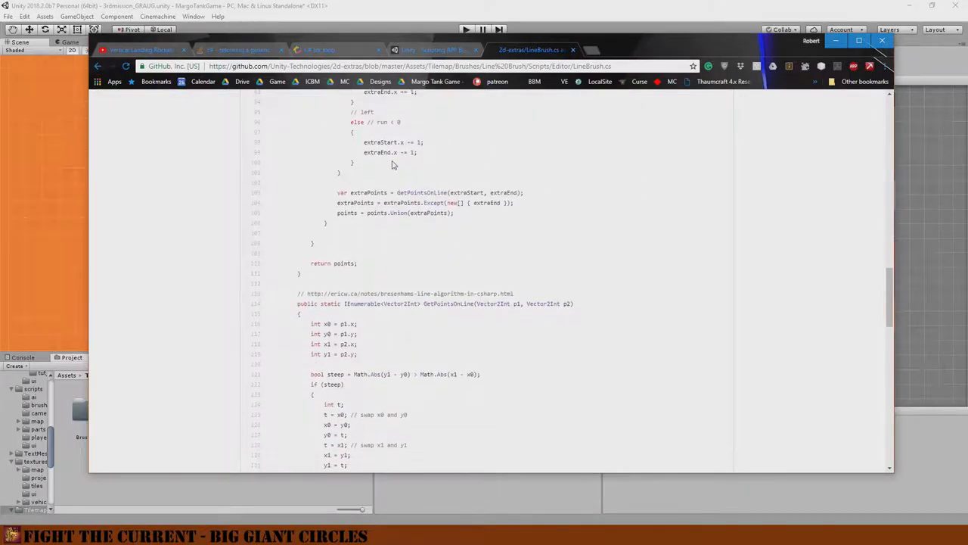
scroll("down", 3)
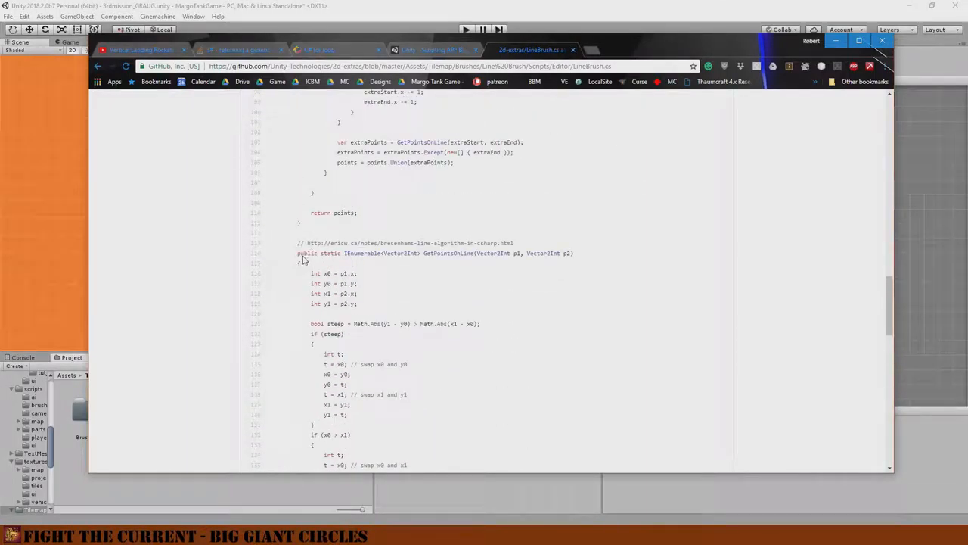
mouse_move(487, 313)
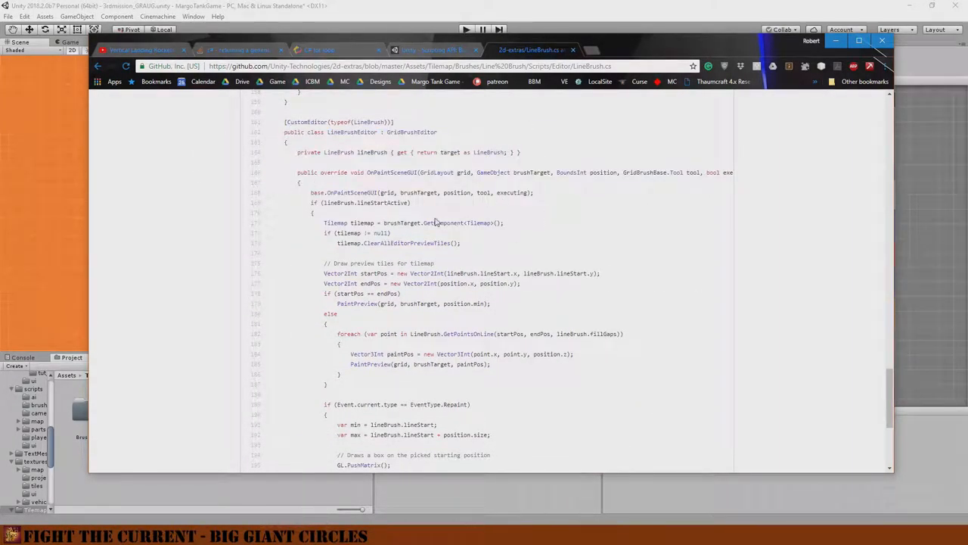
scroll("down", 3)
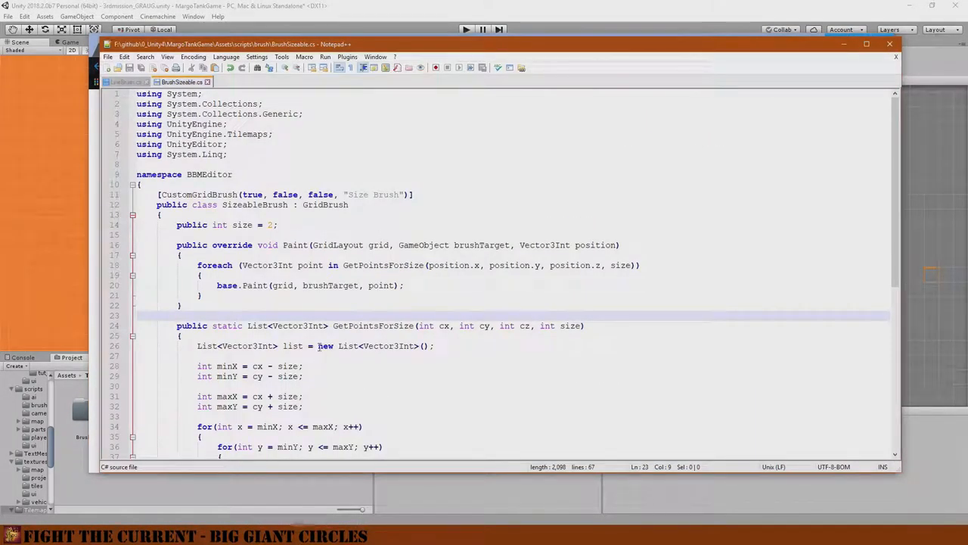
- Scroll through BrushSizeable.cs and highlight the position parameter in OnPaintSceneGUI
scroll("down", 3)
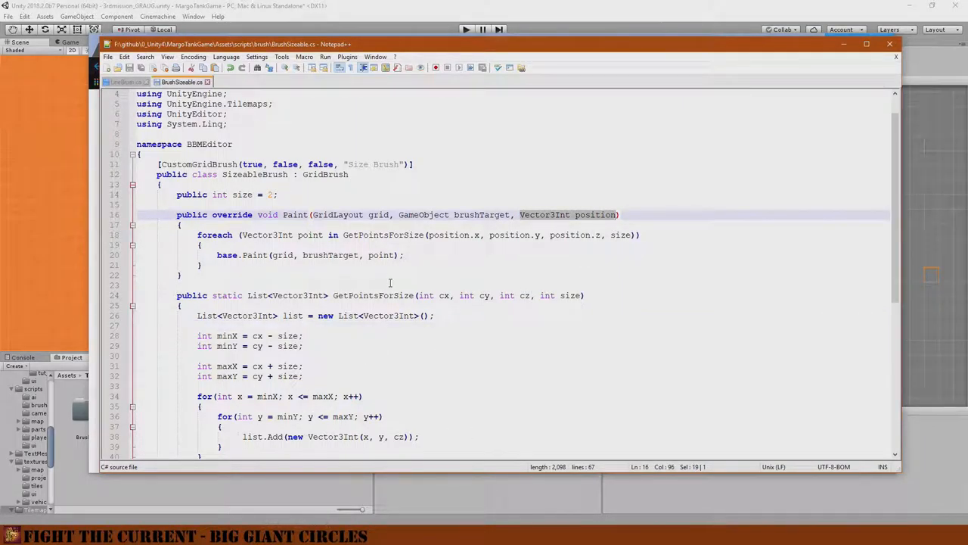
scroll("down", 3)
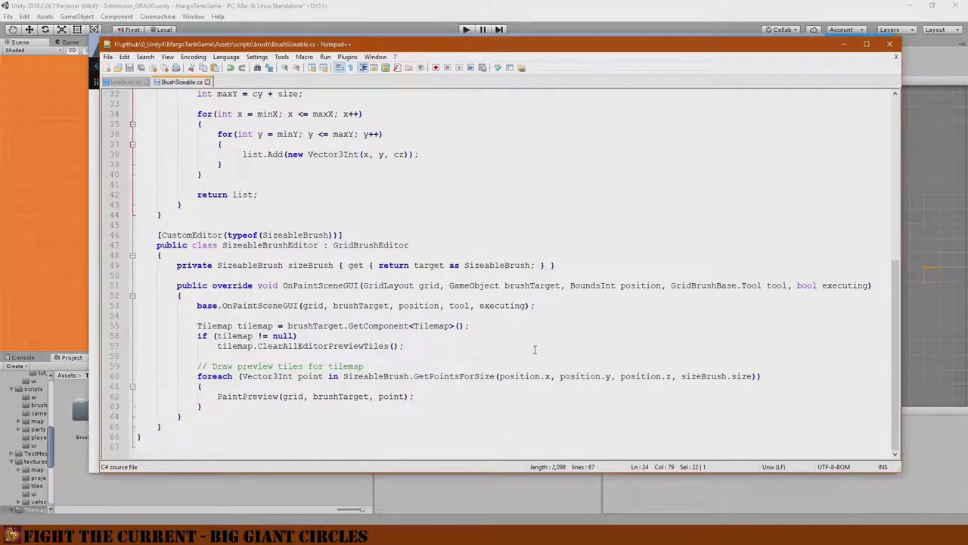
double_click(590, 284)
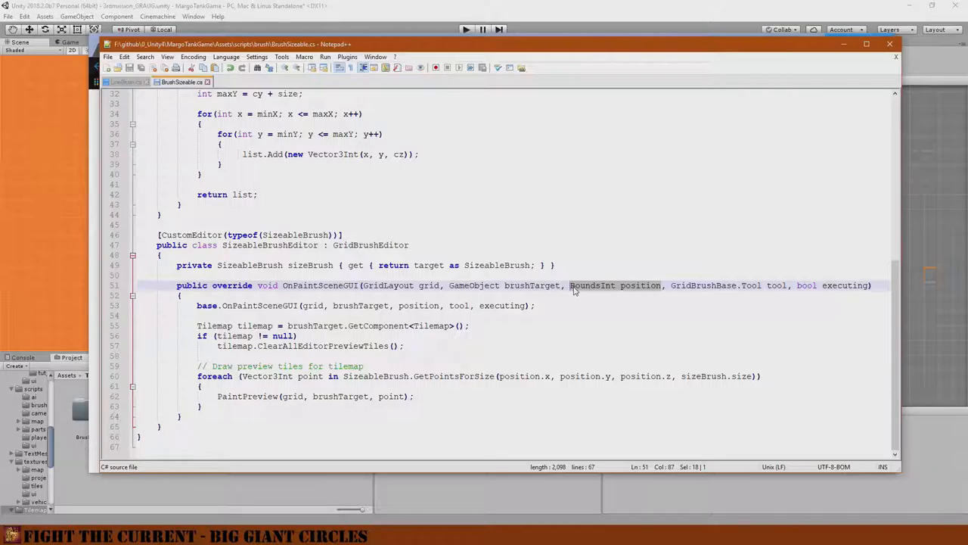
mouse_move(587, 318)
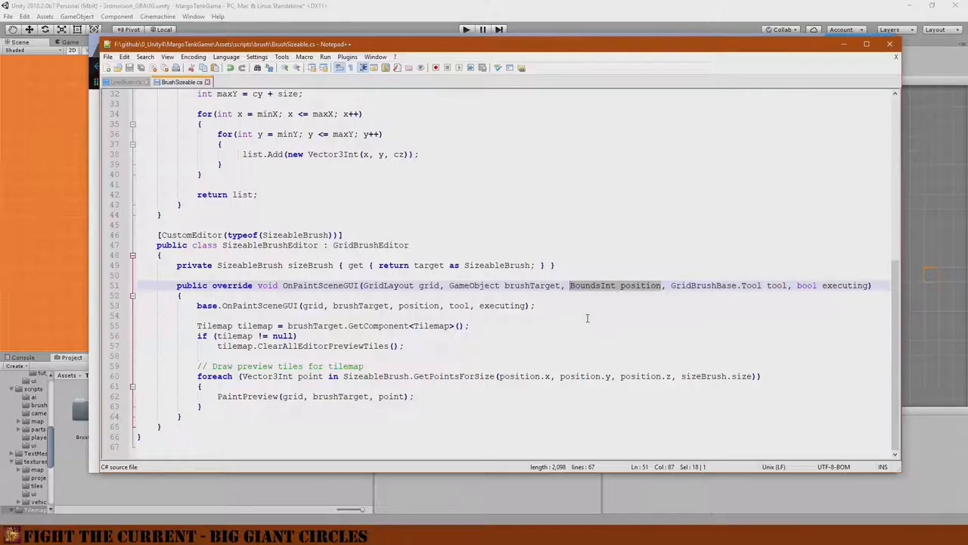
mouse_move(575, 324)
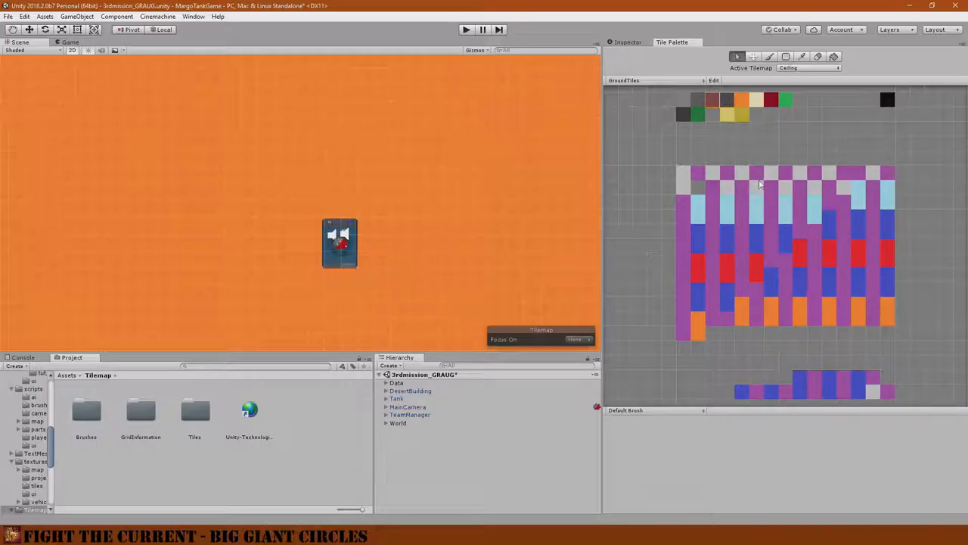
- Select the custom Size Brush in the Tile Palette brush dropdown
left_click(654, 410)
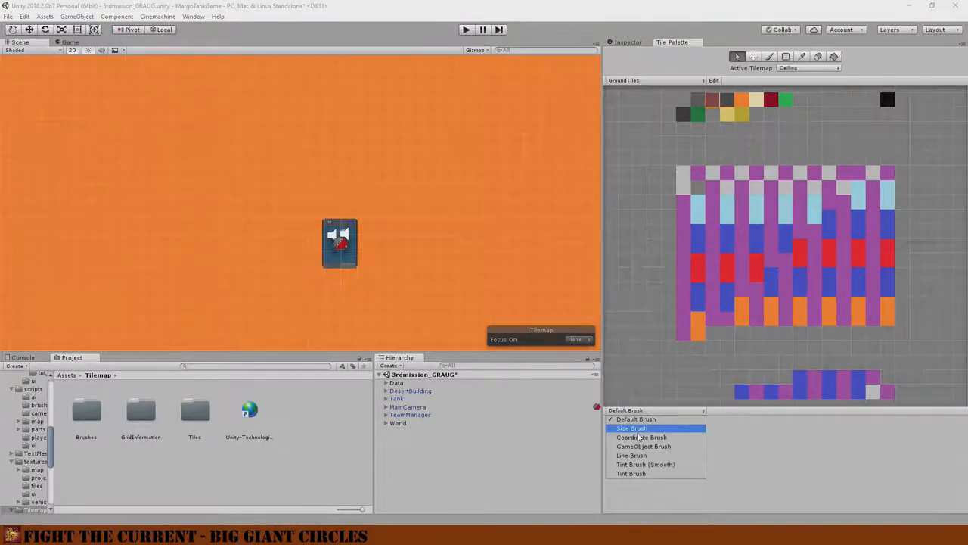
left_click(632, 429)
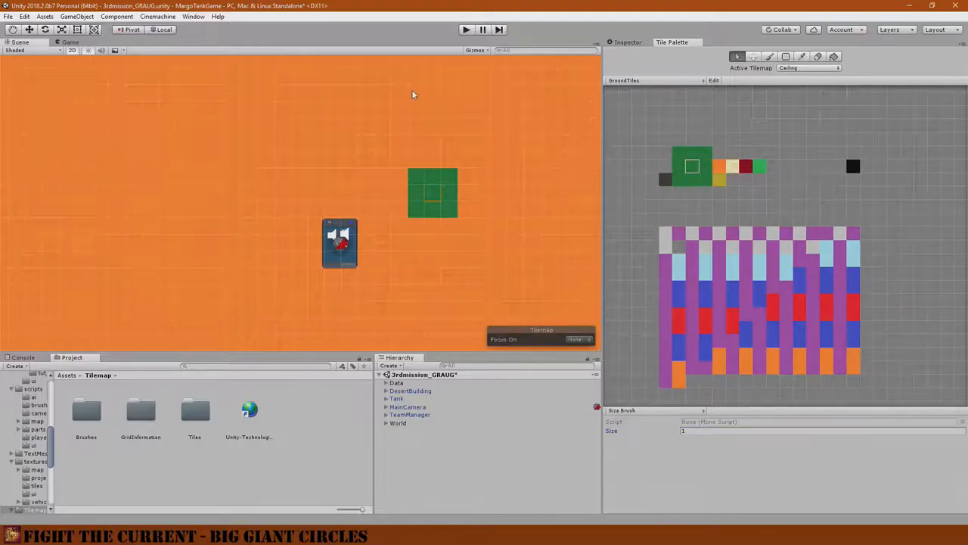
mouse_move(421, 133)
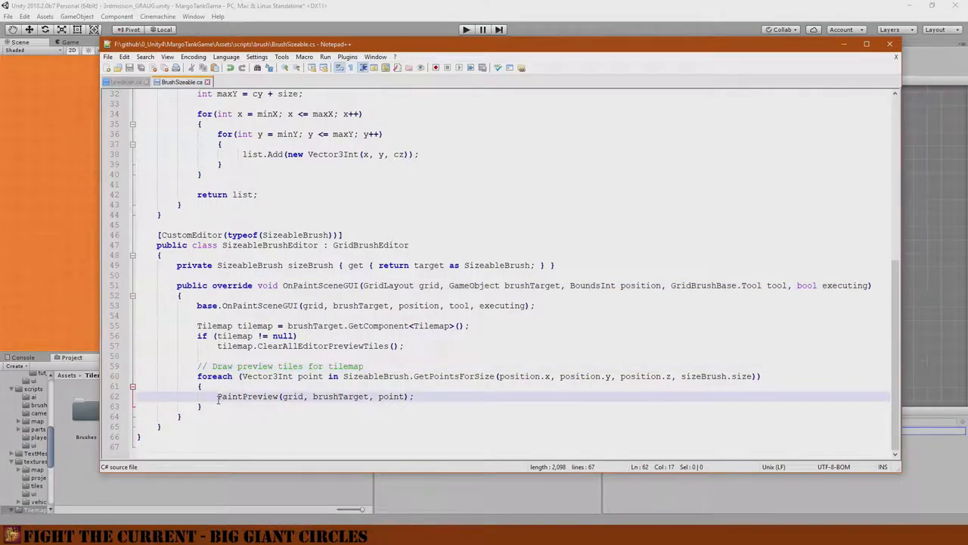
- Comment out the PaintPreview(grid, brushTarget, point) line with //
type("//")
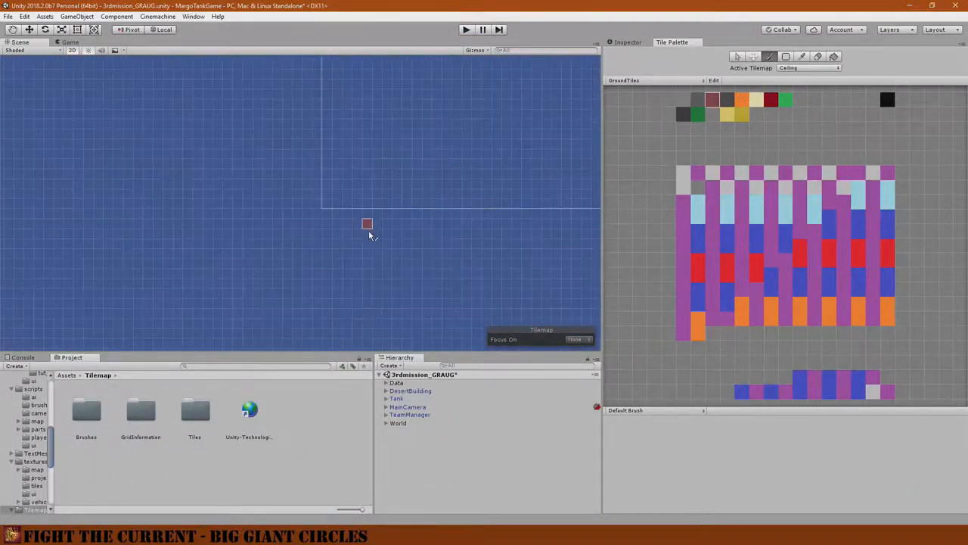
- Reselect Size Brush in the Tile Palette after the script reload
left_click(653, 410)
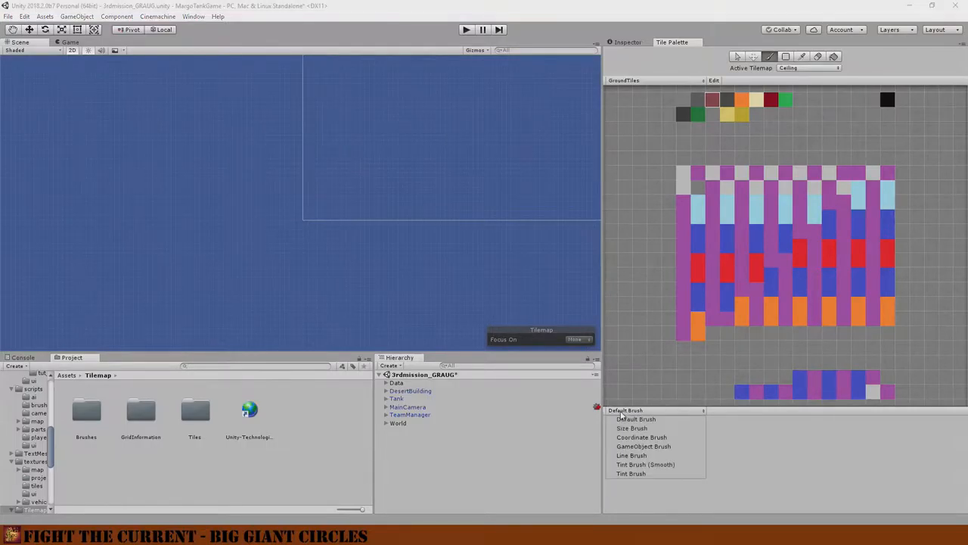
left_click(632, 427)
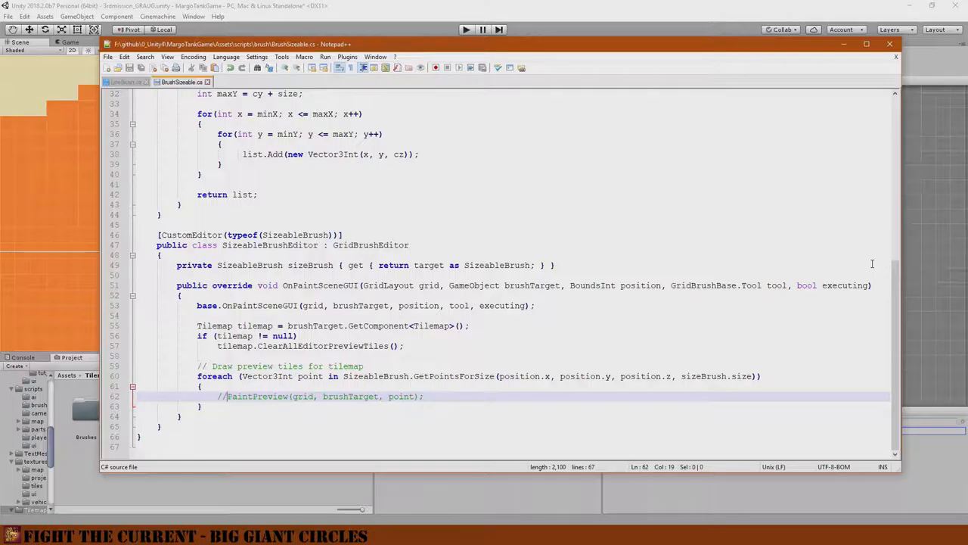
mouse_move(430, 179)
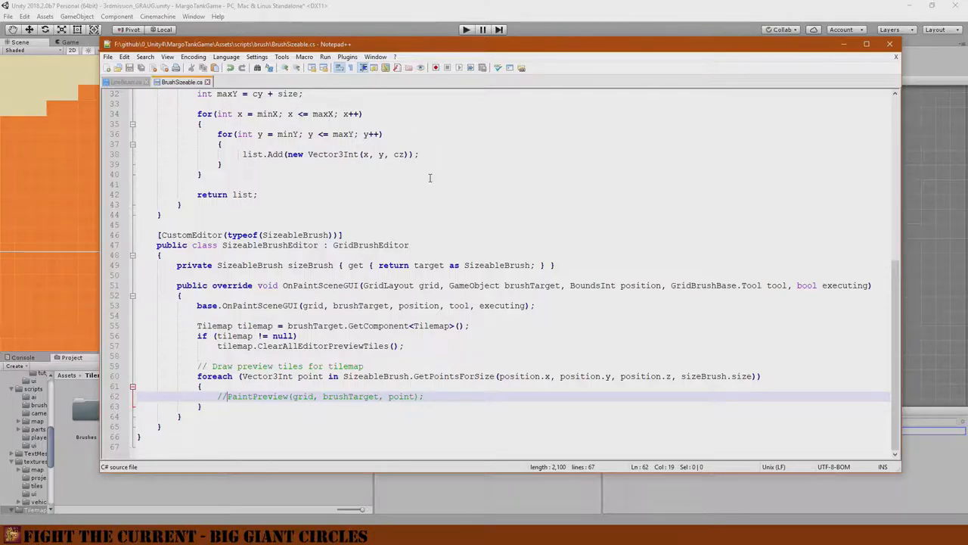
mouse_move(479, 221)
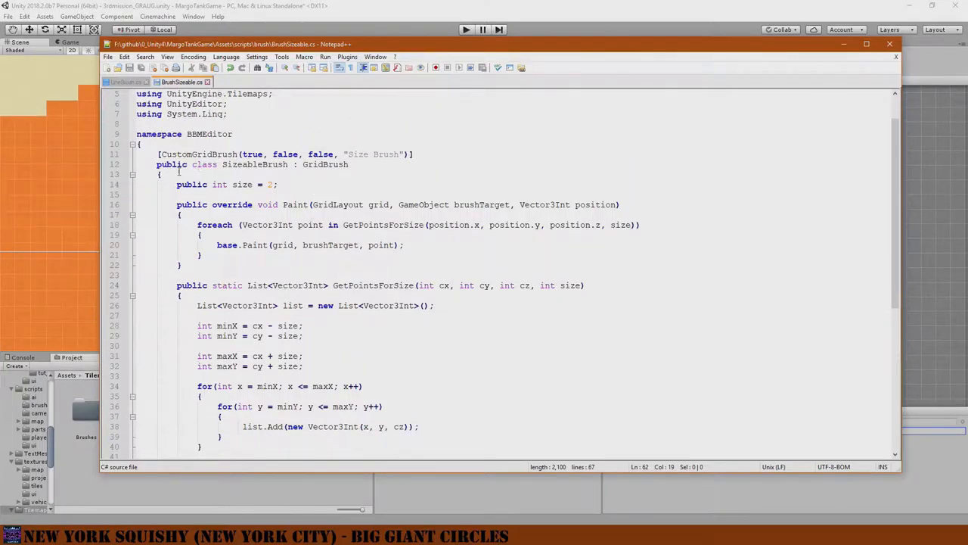
- Scroll BrushSizeable.cs down to the GetPointsForSize nested-loop method
scroll("down", 3)
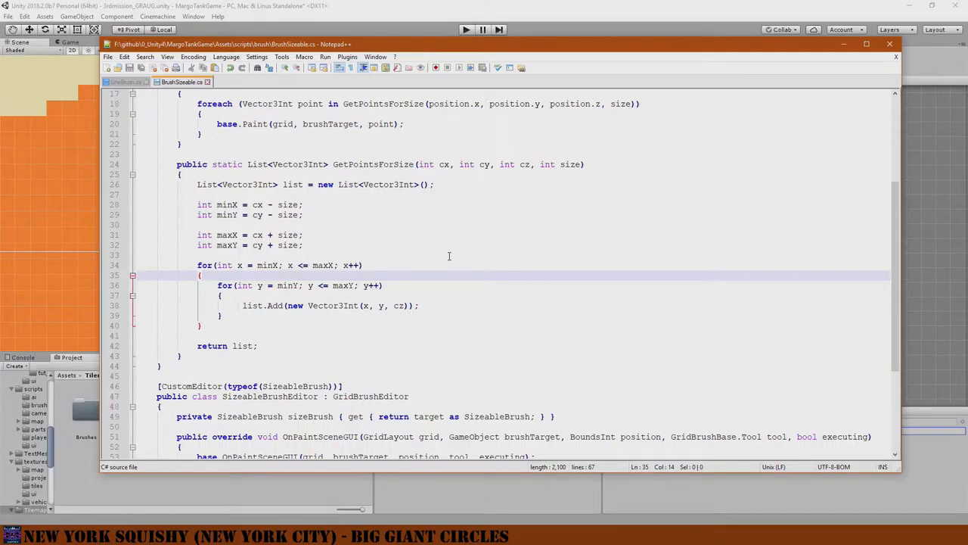
mouse_move(436, 273)
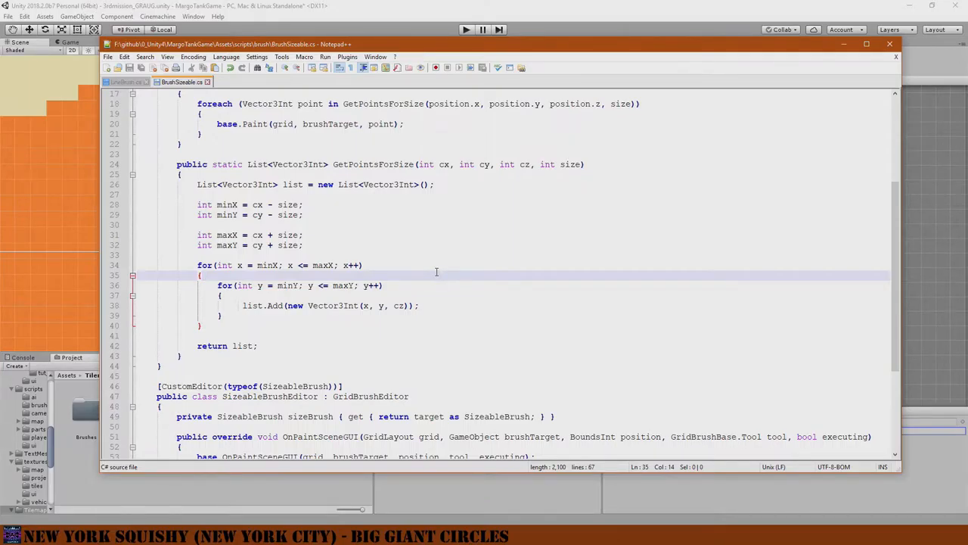